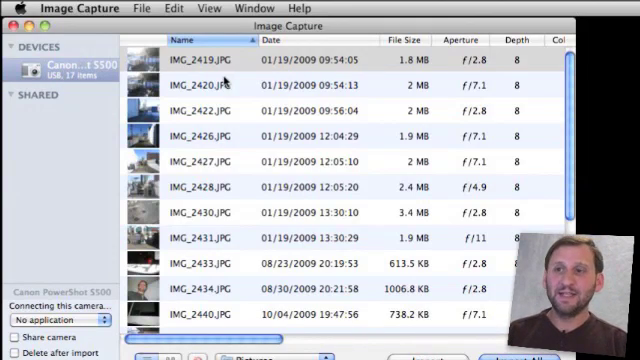
mouse_move(333, 137)
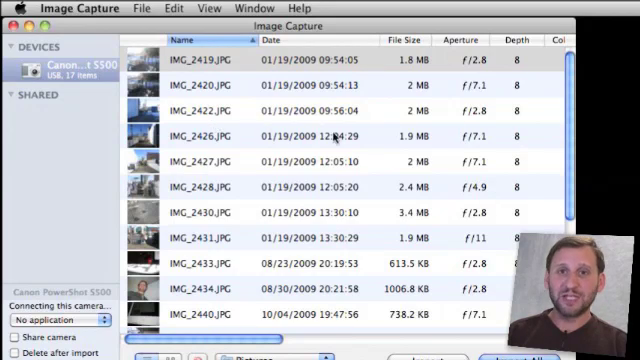
Select the Canon camera and shoot a remote photo, raising its item count to 18.
scroll("down", 3)
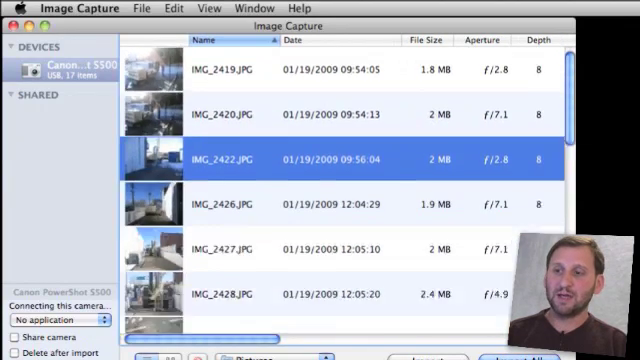
scroll("down", 3)
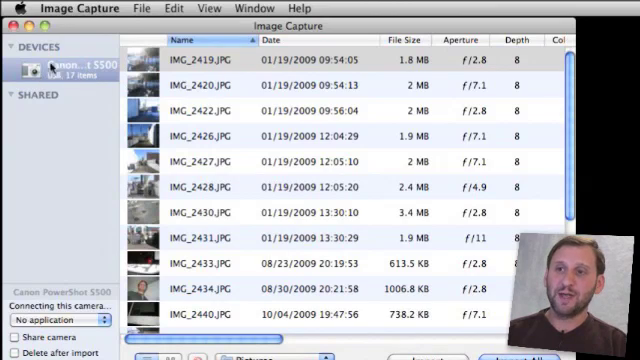
left_click(141, 9)
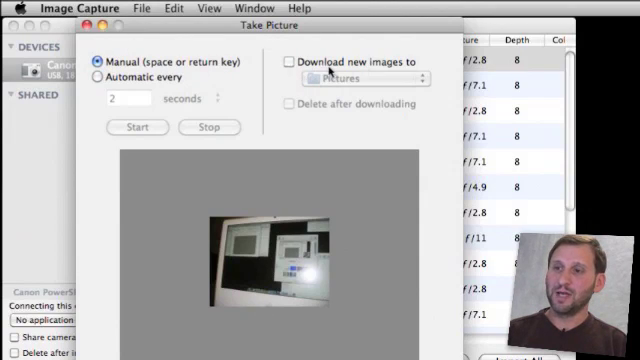
left_click(289, 61)
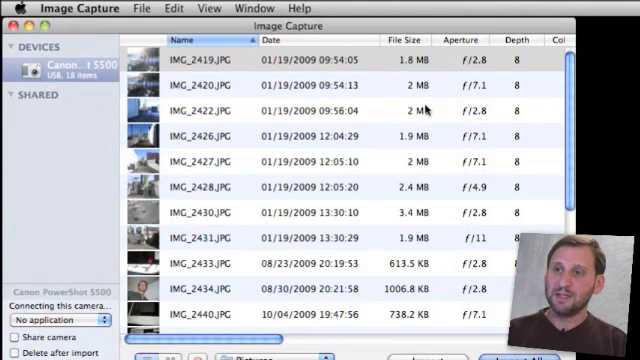
Reopen and close the Take Picture window, then pick IMG_2426, IMG_2428 and IMG_2431.
scroll("down", 3)
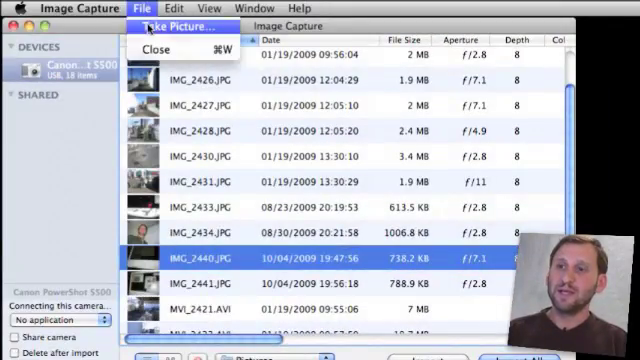
left_click(180, 27)
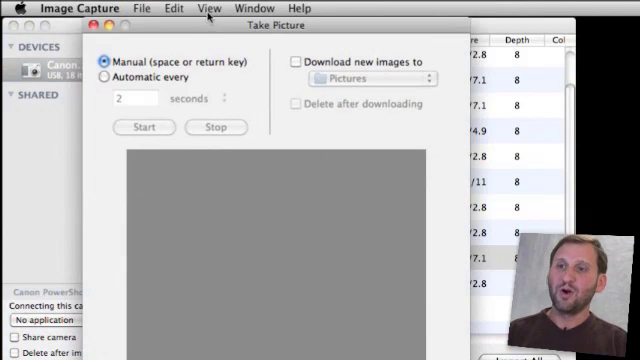
left_click(101, 79)
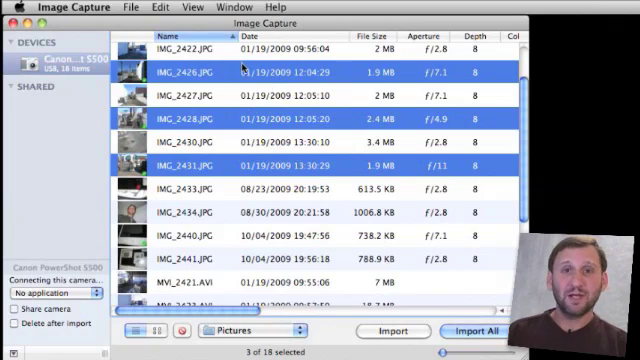
mouse_move(232, 190)
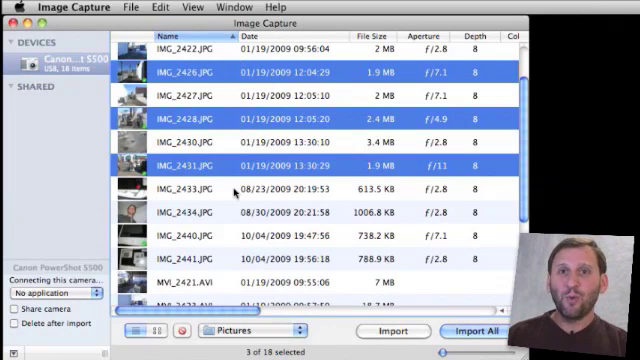
Import IMG_2426, IMG_2428 and IMG_2431 to Build Web Page, generating a Safari gallery.
left_click(255, 331)
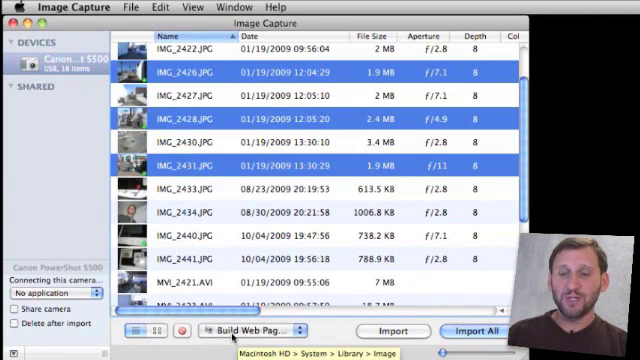
left_click(391, 331)
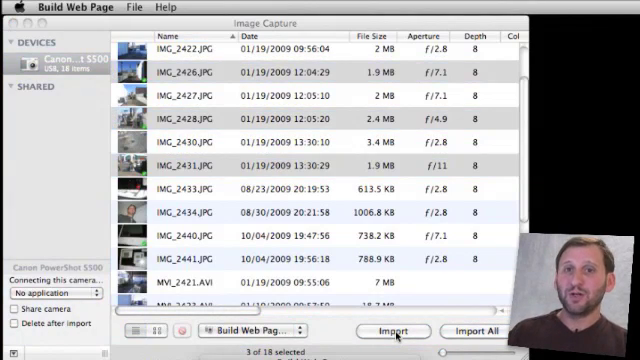
left_click(392, 331)
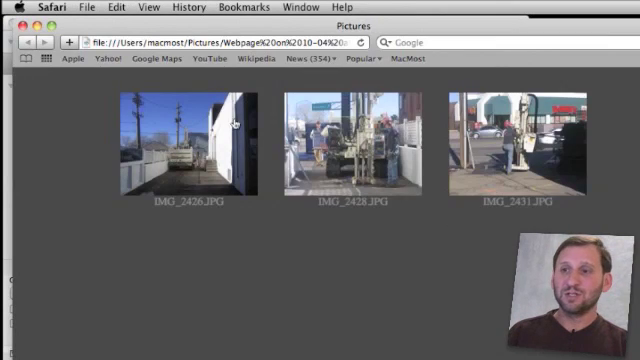
View the Safari gallery, then send the three photos to MakePDF.app.
left_click(180, 145)
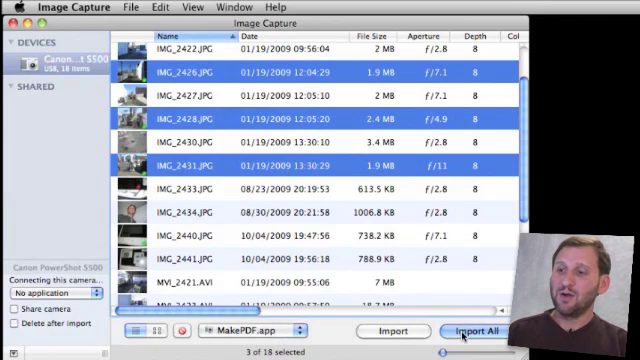
left_click(477, 331)
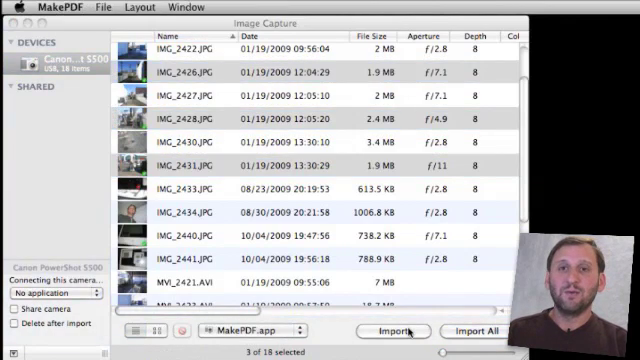
Lay out the three photos in MakePDF using Fit in 3x5, then reopen the Layout menu.
left_click(393, 331)
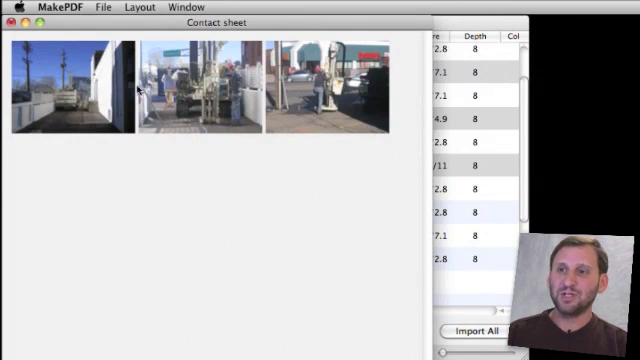
left_click(101, 7)
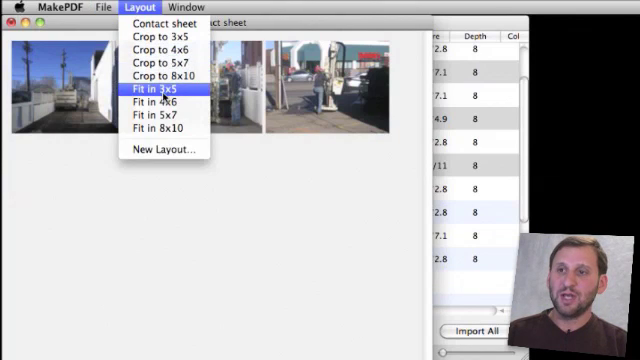
left_click(158, 89)
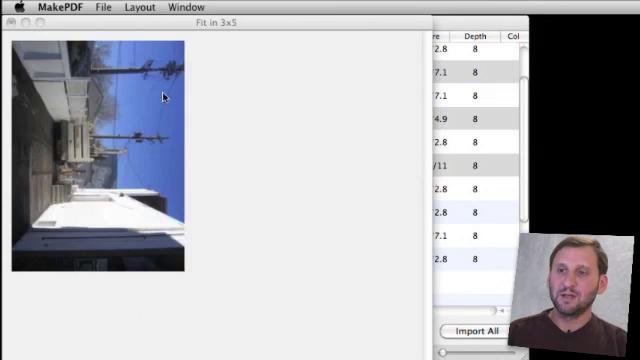
left_click(139, 7)
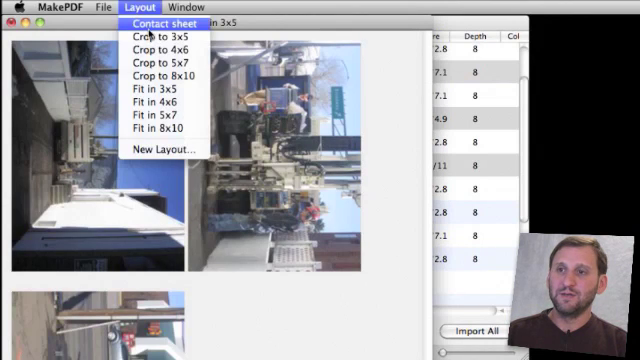